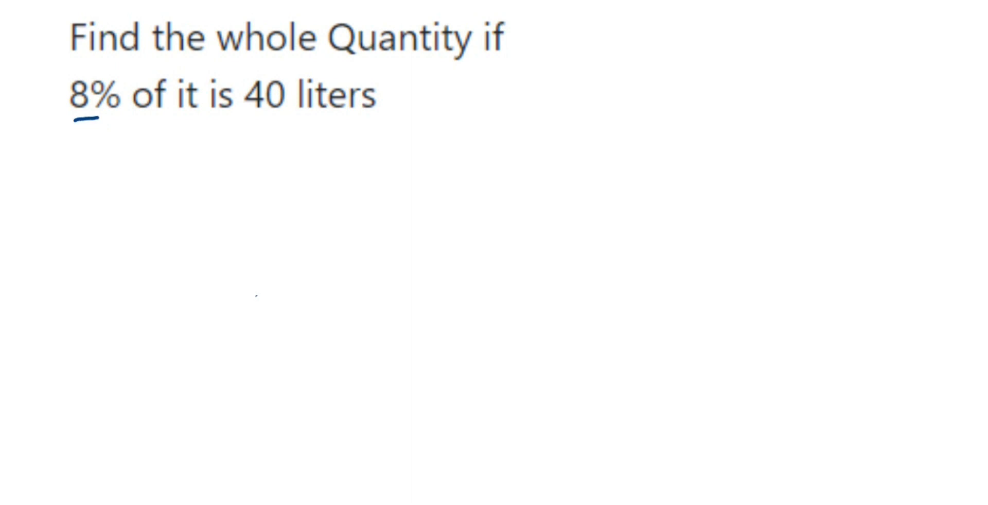
Step: Underline '8%' and 'it', write 'Let the whole quantity be x' in red, then begin 8/100
left_click_drag(173, 118, 214, 117)
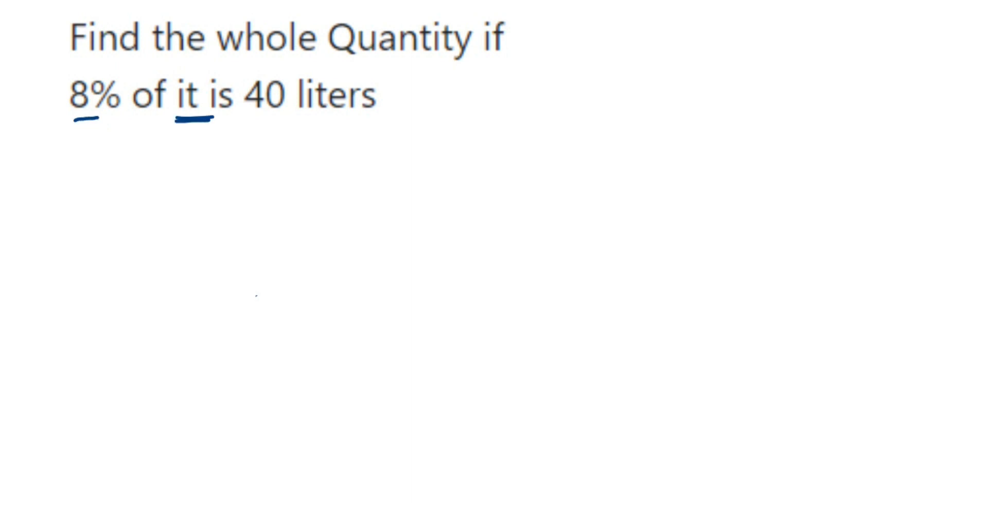
left_click_drag(259, 60, 318, 60)
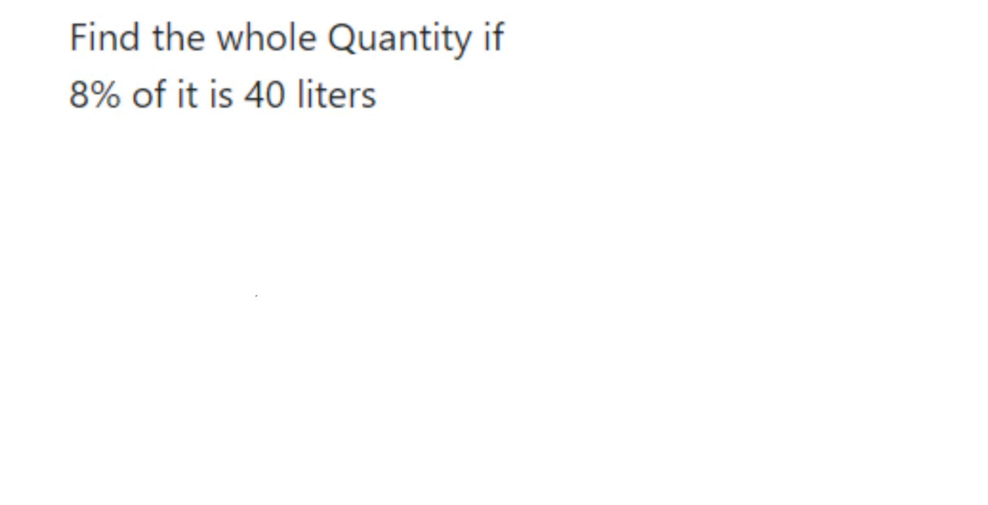
left_click_drag(97, 183, 177, 161)
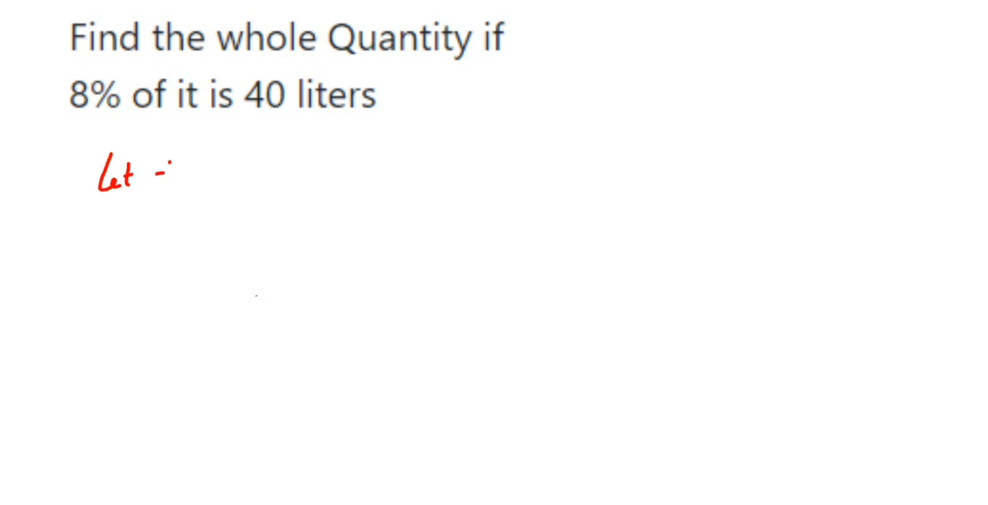
left_click_drag(158, 177, 252, 183)
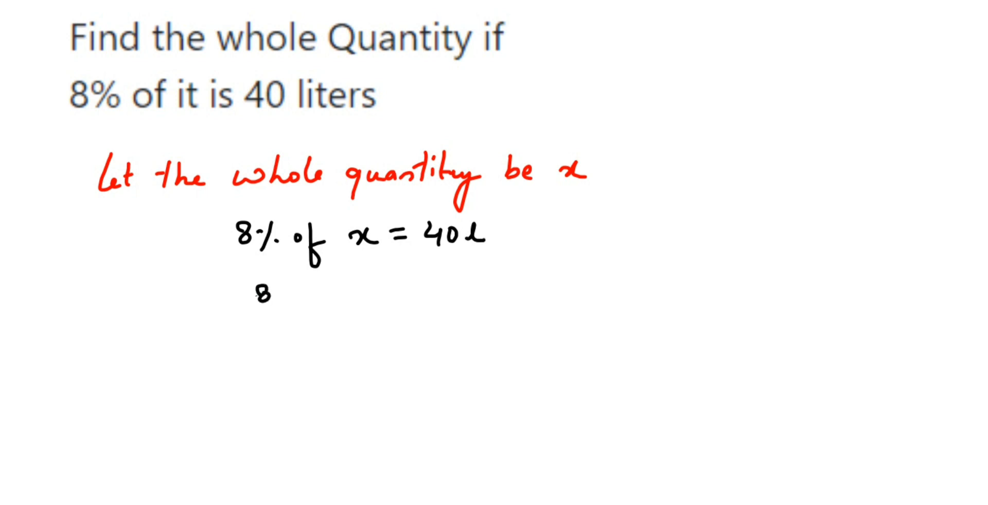
left_click_drag(249, 309, 281, 309)
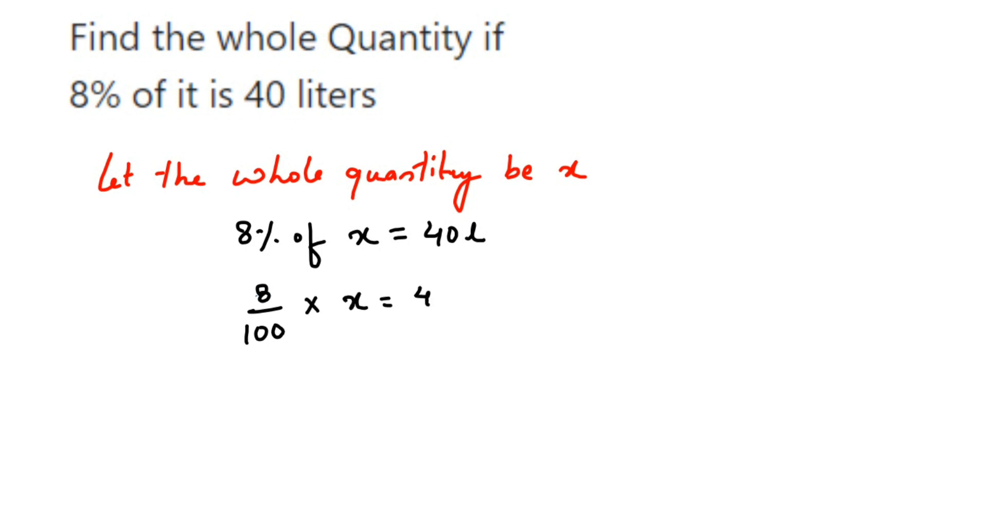
Step: Write 8/100 × x = 40 and arrow 100 across to give 8 × x = 40 × 100
type("0")
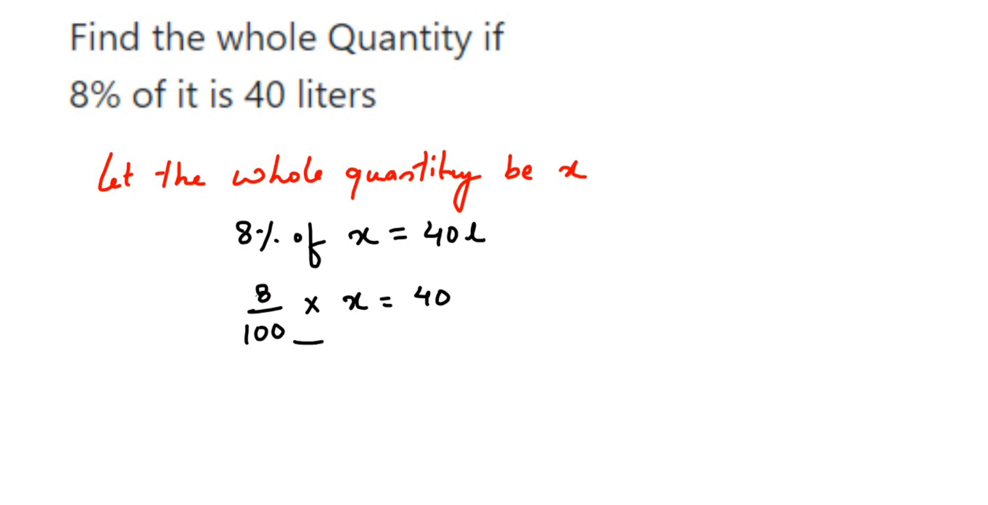
left_click_drag(296, 341, 391, 322)
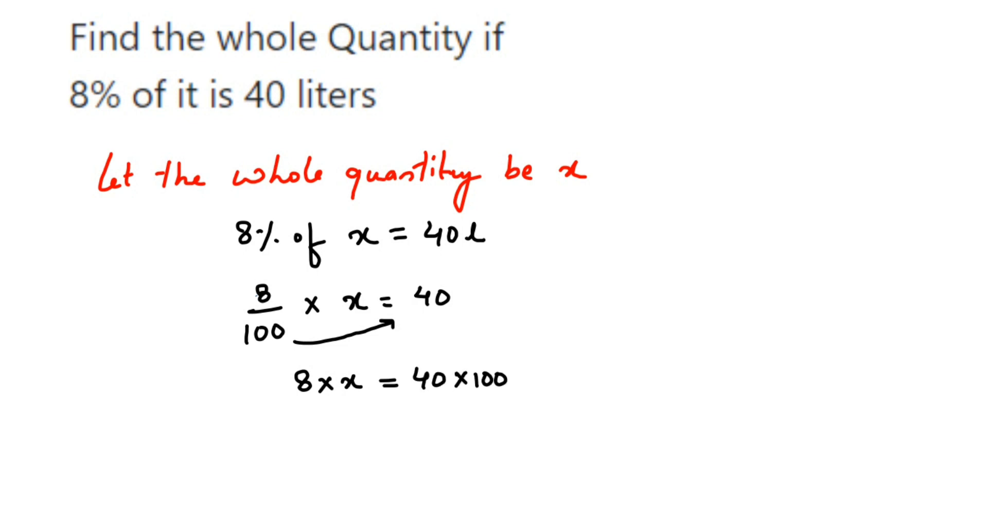
Step: Draw an arrow carrying the 8 across, giving x = 40×100/8
left_click_drag(302, 410, 410, 409)
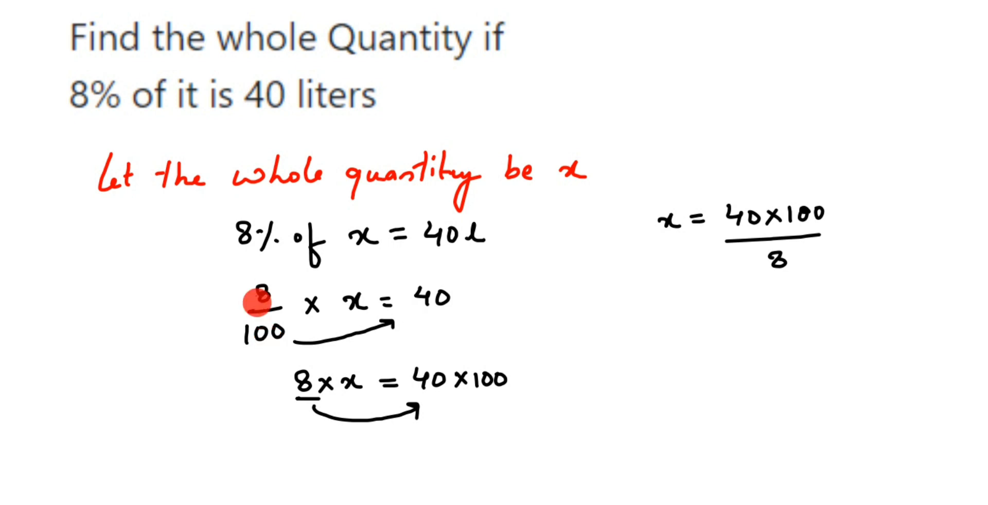
mouse_move(492, 384)
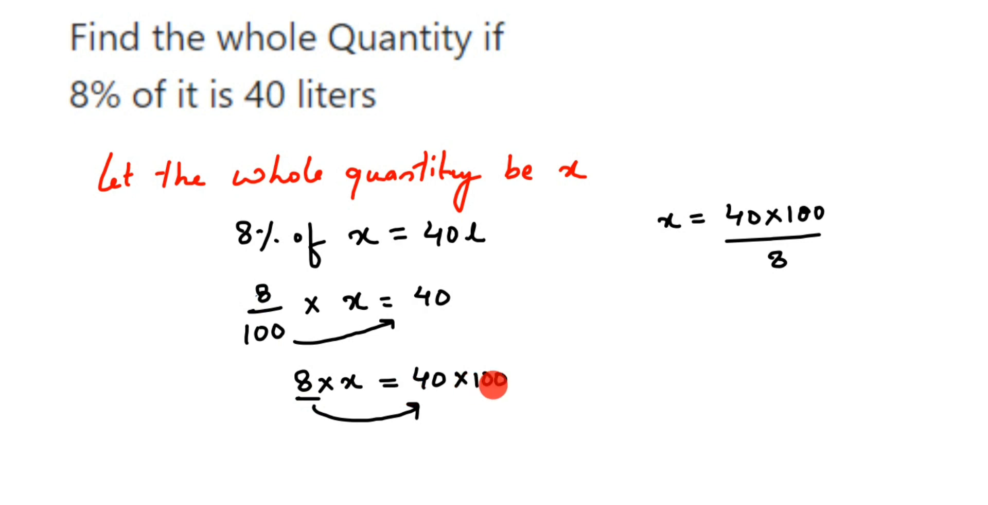